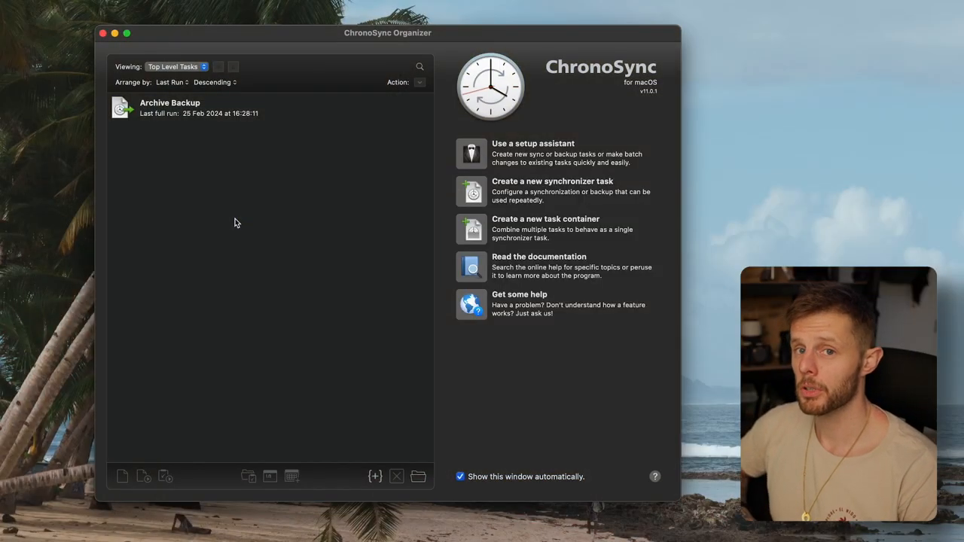
{"action": "mouse_move", "coordinate": [375, 336]}
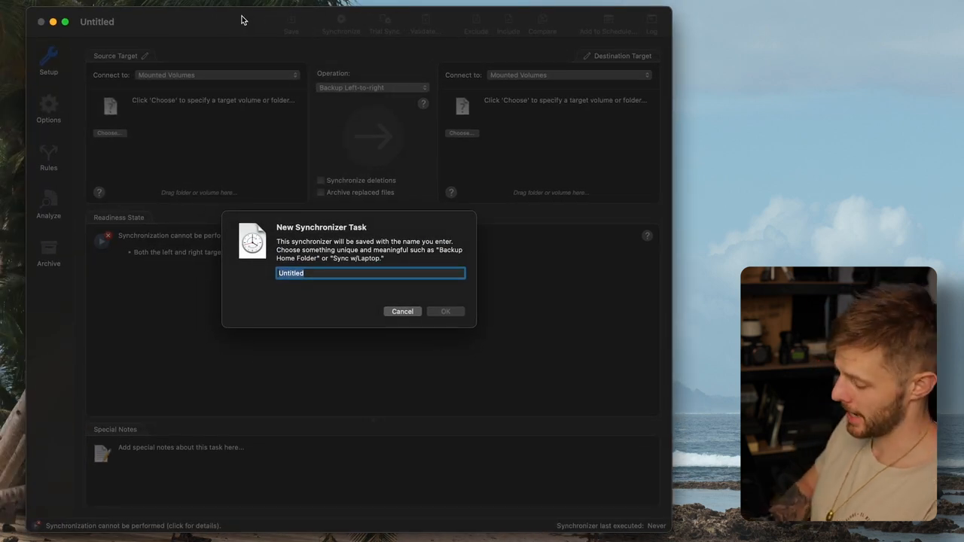
Enter 'Admin backup' as the new synchronizer task name and confirm.
{"action": "type", "text": "ADm"}
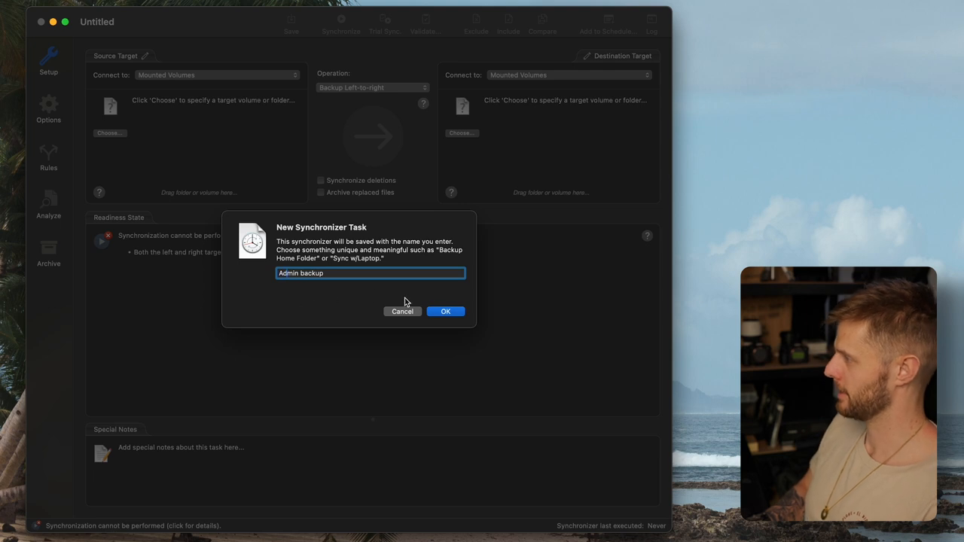
{"action": "left_click", "coordinate": [445, 312]}
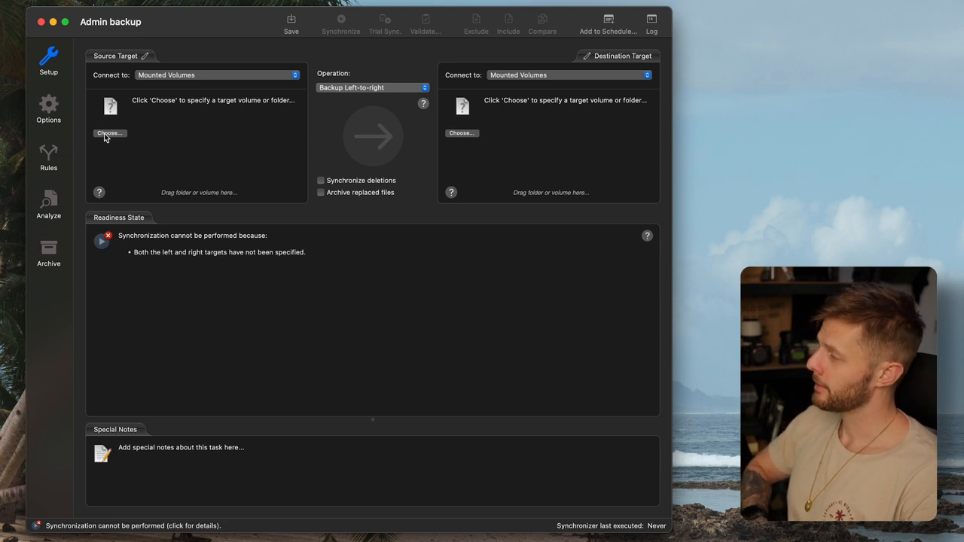
Select the Admin folder on T7 SSD as the source target.
{"action": "left_click", "coordinate": [109, 133]}
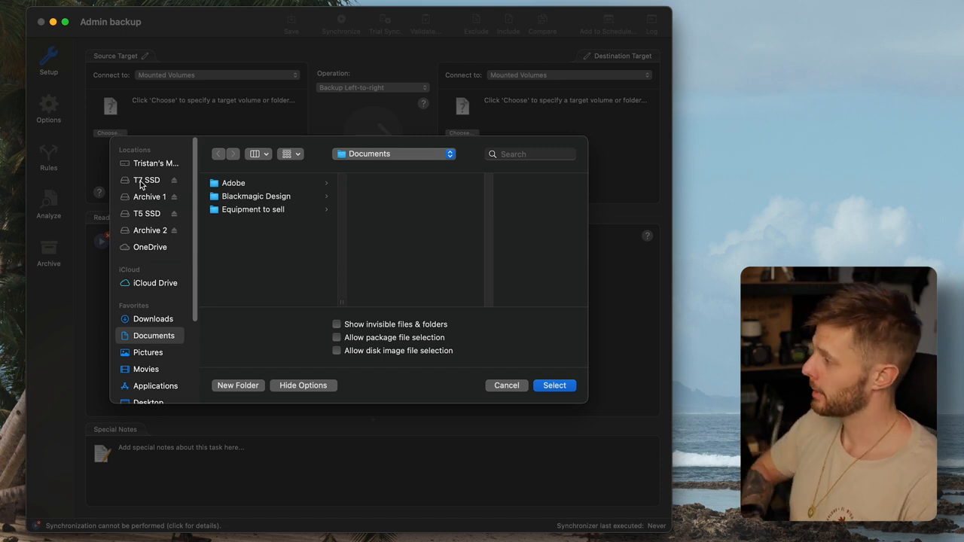
{"action": "left_click", "coordinate": [146, 180]}
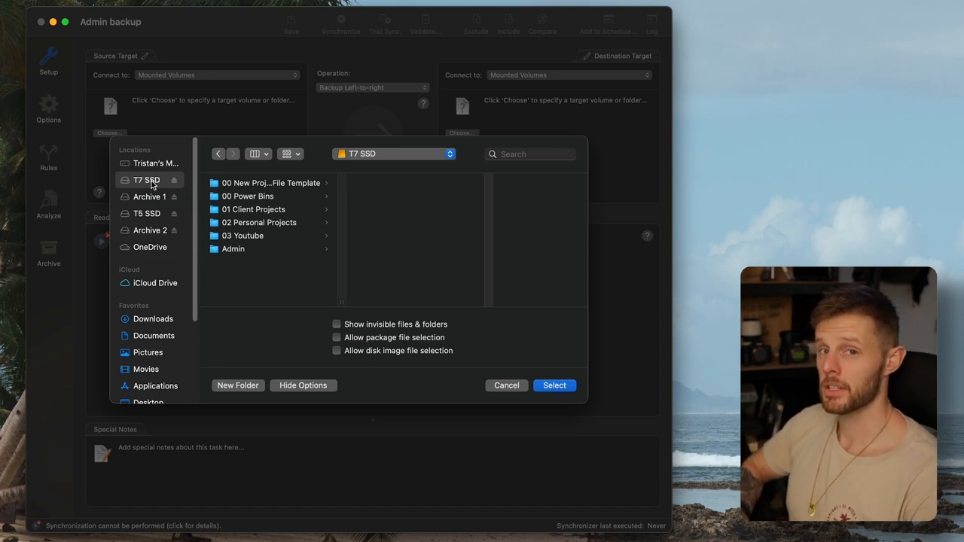
{"action": "mouse_move", "coordinate": [154, 197]}
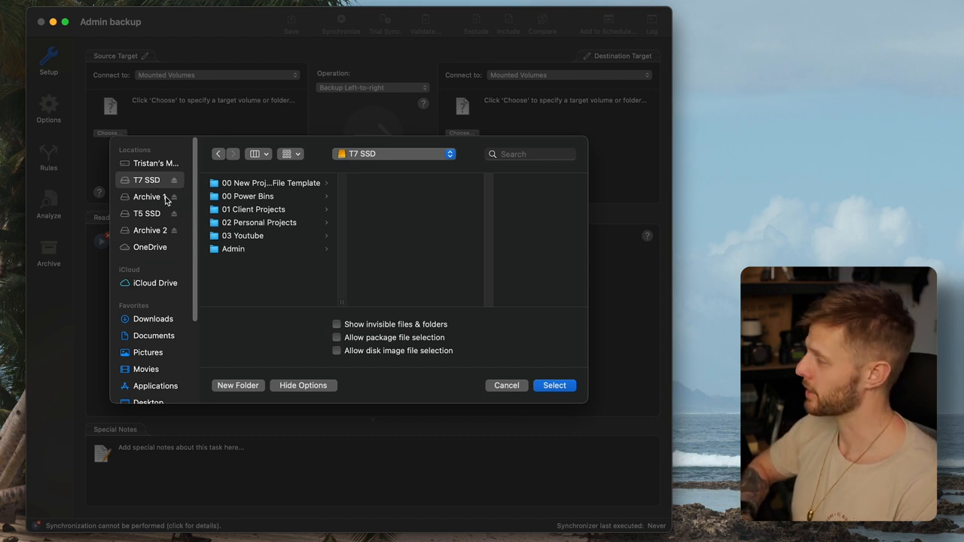
{"action": "left_click", "coordinate": [233, 249]}
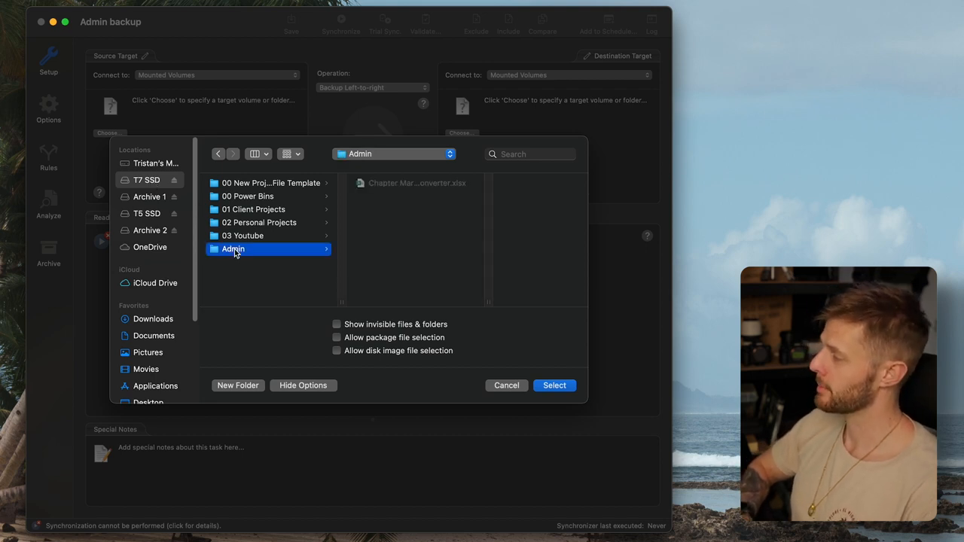
{"action": "left_click", "coordinate": [554, 385]}
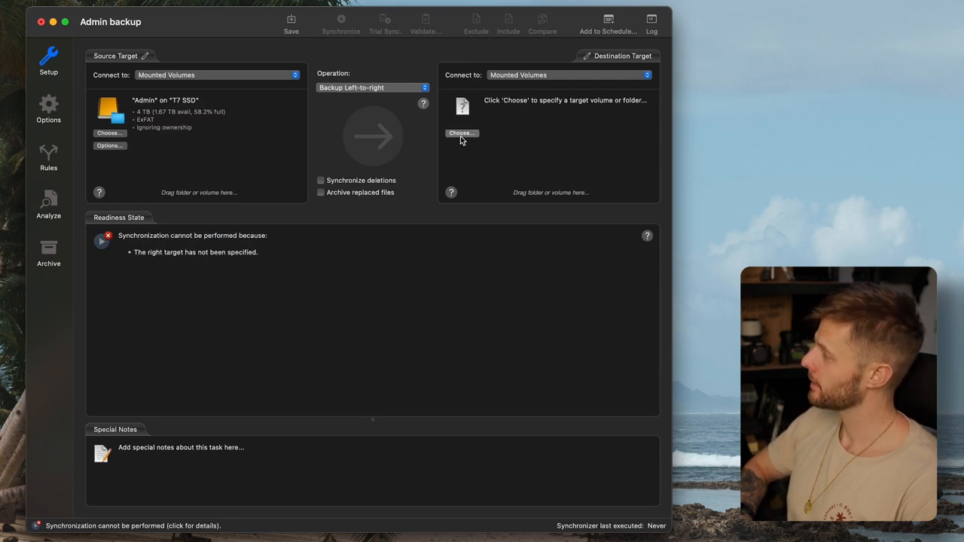
Select the root of T5 SSD as the destination target.
{"action": "left_click", "coordinate": [462, 133]}
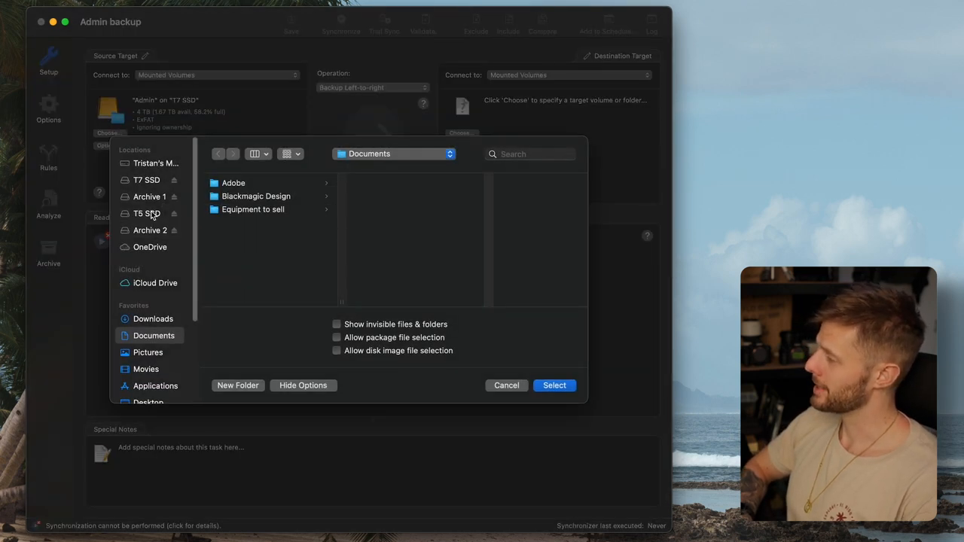
{"action": "left_click", "coordinate": [146, 213]}
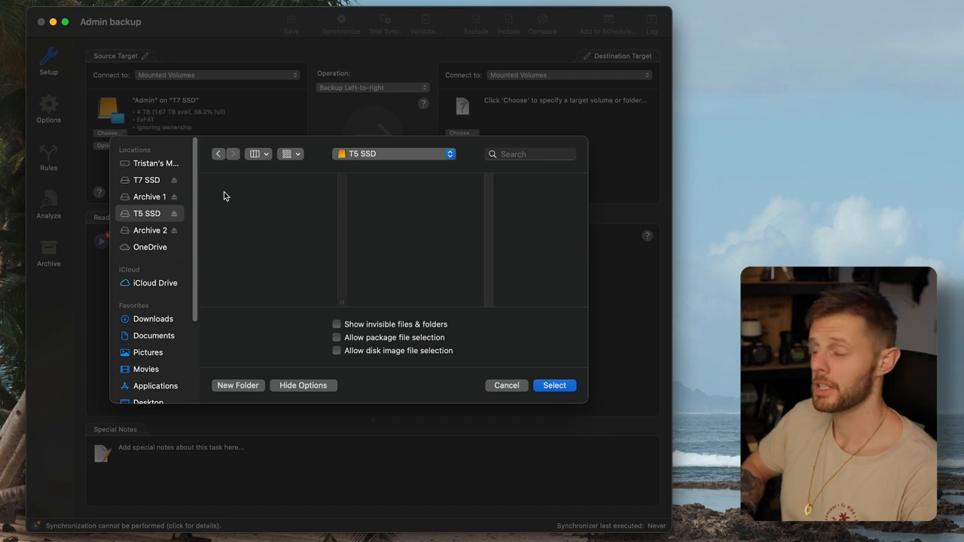
{"action": "left_click", "coordinate": [555, 385]}
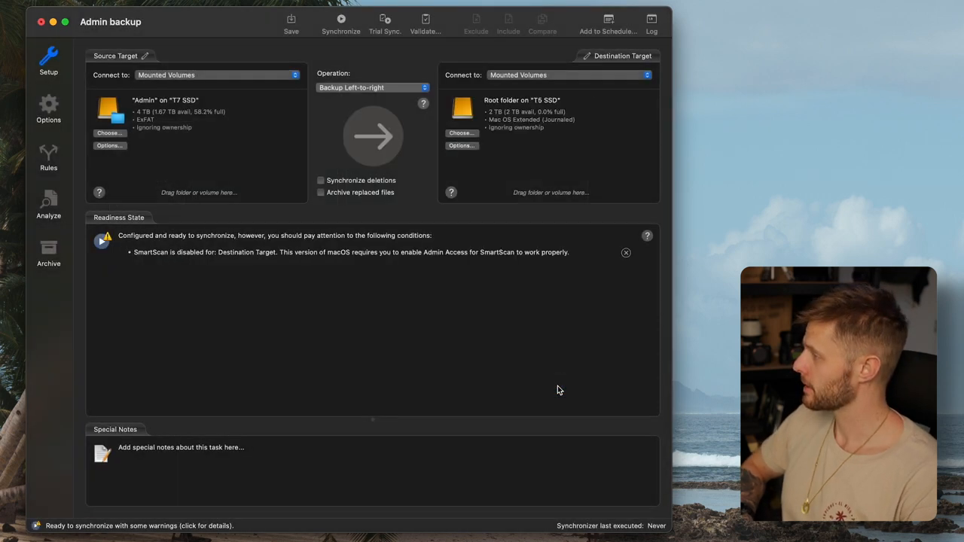
{"action": "mouse_move", "coordinate": [320, 182]}
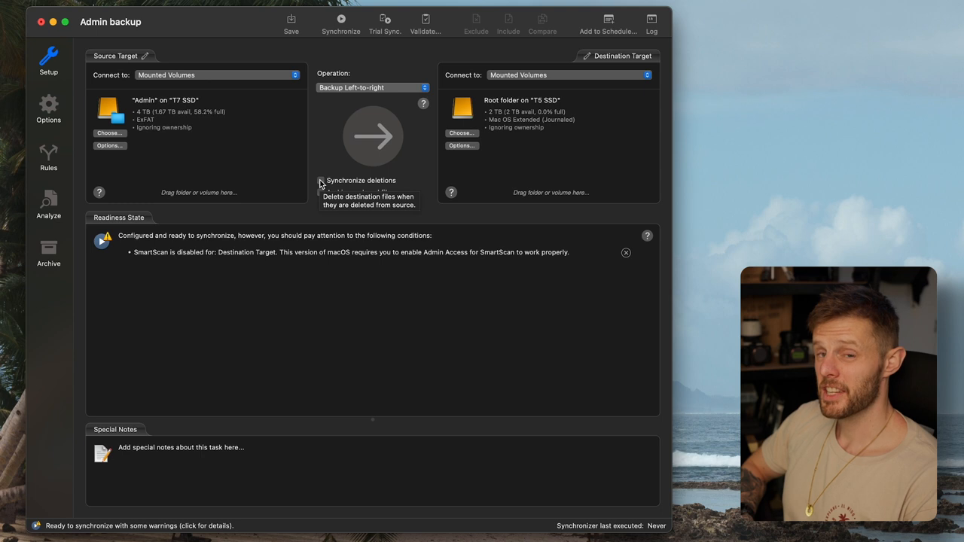
Enable 'Synchronize deletions' with 'When deleting files' set to 'Delete immediately'.
{"action": "left_click", "coordinate": [320, 181]}
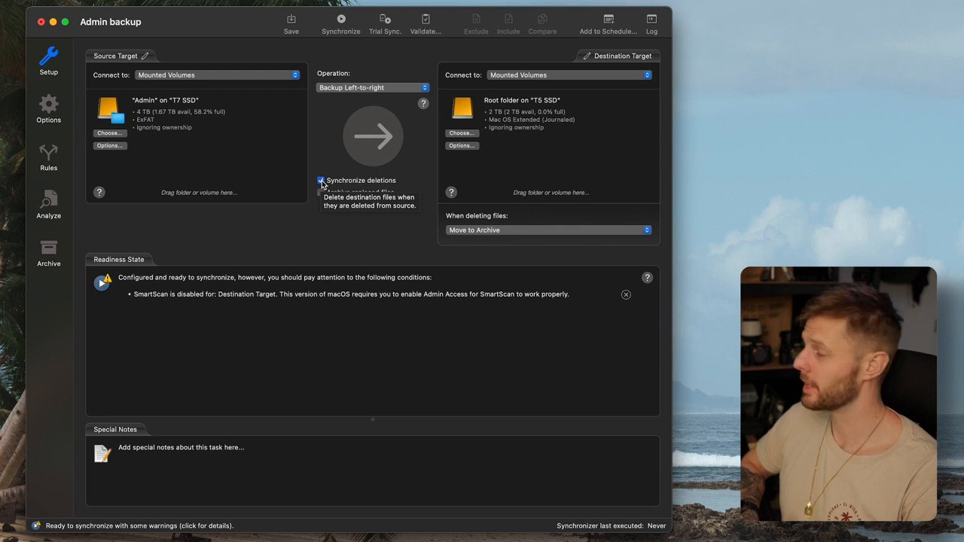
{"action": "left_click", "coordinate": [548, 229]}
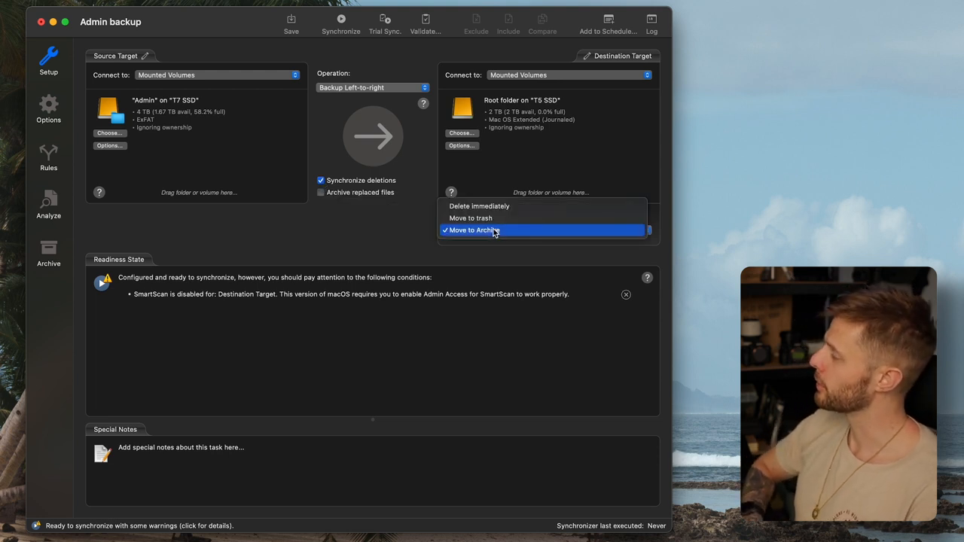
{"action": "mouse_move", "coordinate": [499, 209]}
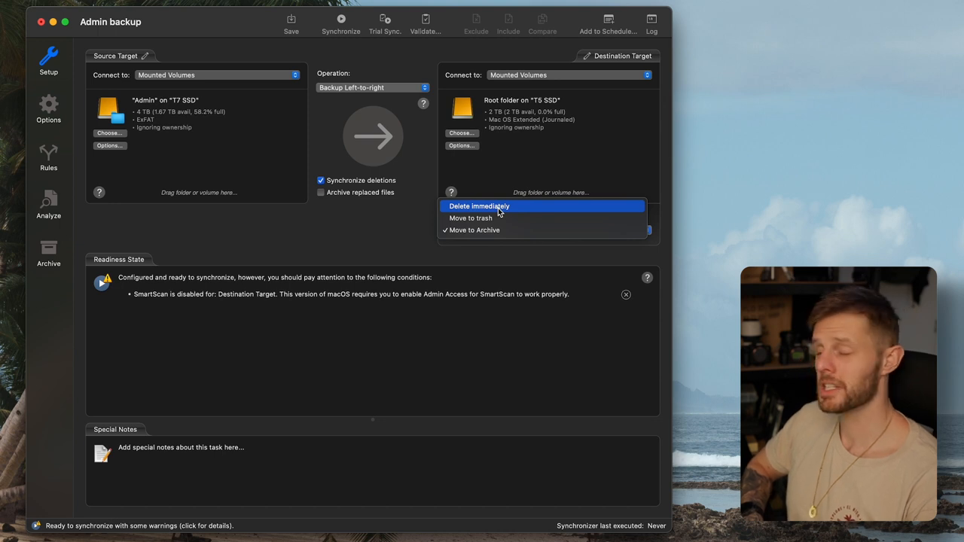
{"action": "left_click", "coordinate": [479, 206]}
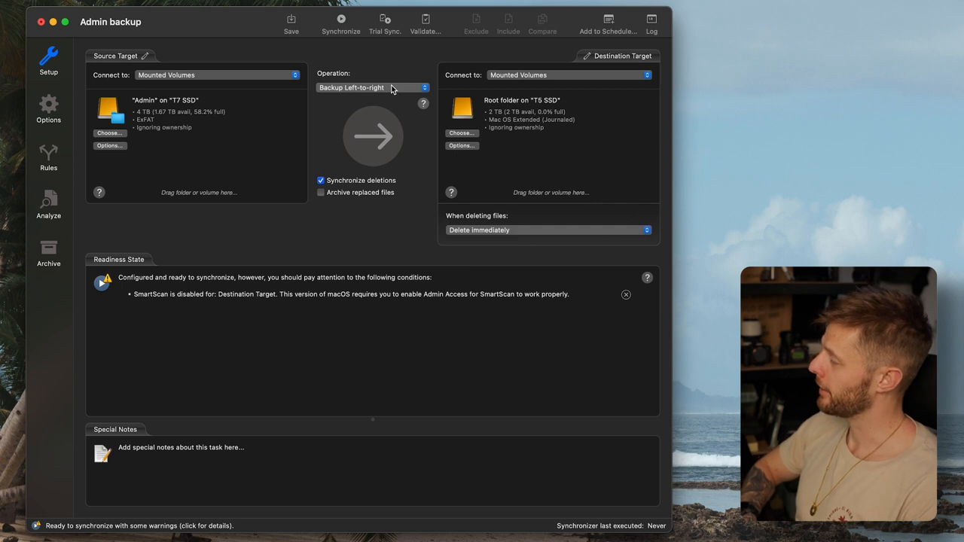
Switch the task operation from Backup Left-to-right to Mirror Left-to-right.
{"action": "left_click", "coordinate": [372, 87]}
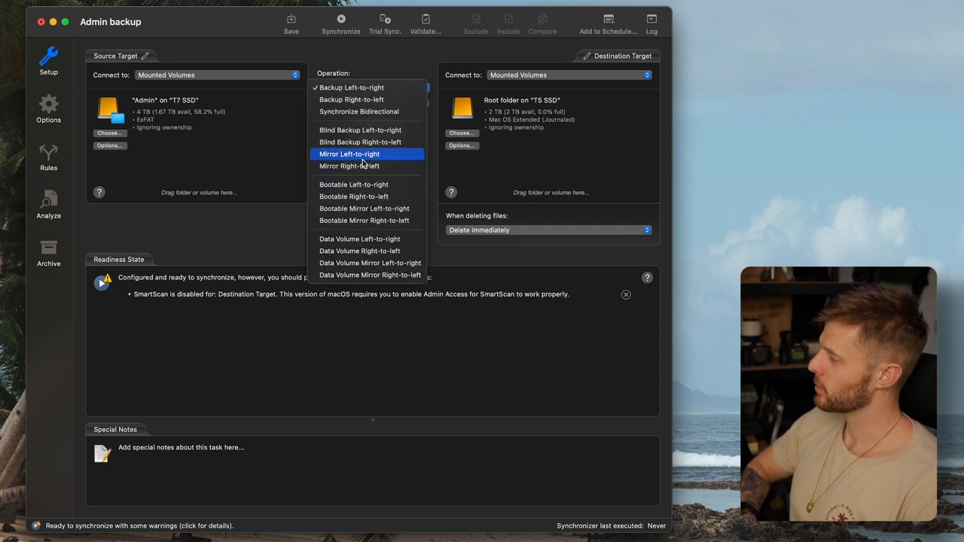
{"action": "mouse_move", "coordinate": [351, 100]}
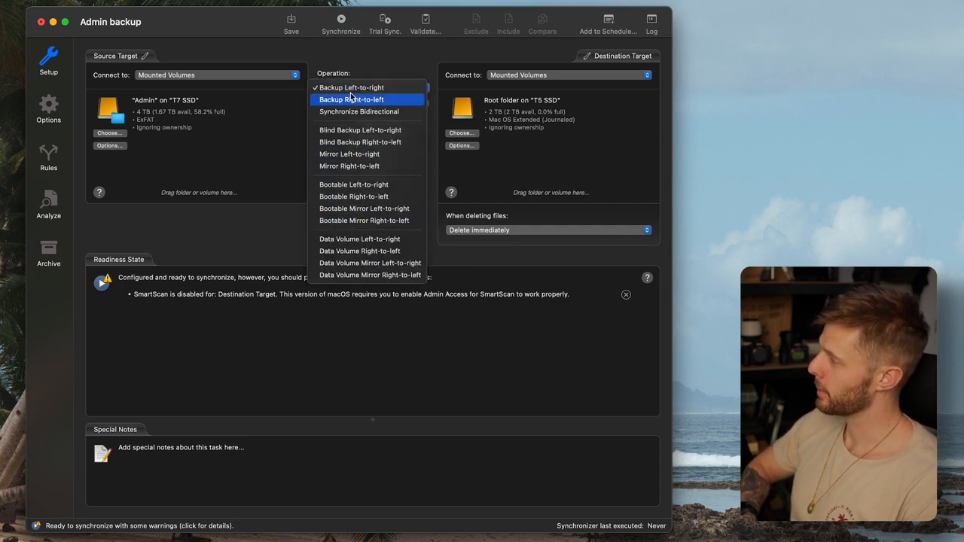
{"action": "mouse_move", "coordinate": [350, 153]}
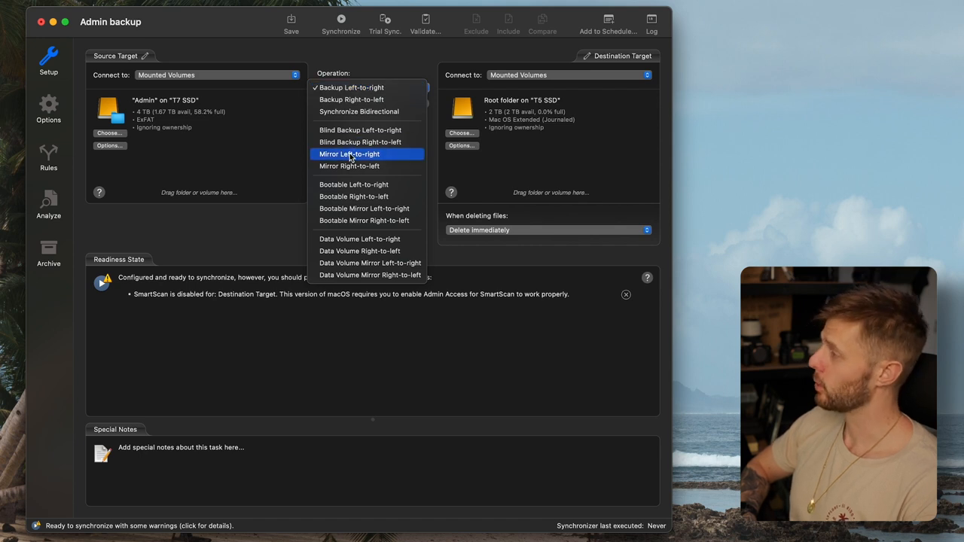
{"action": "left_click", "coordinate": [351, 154]}
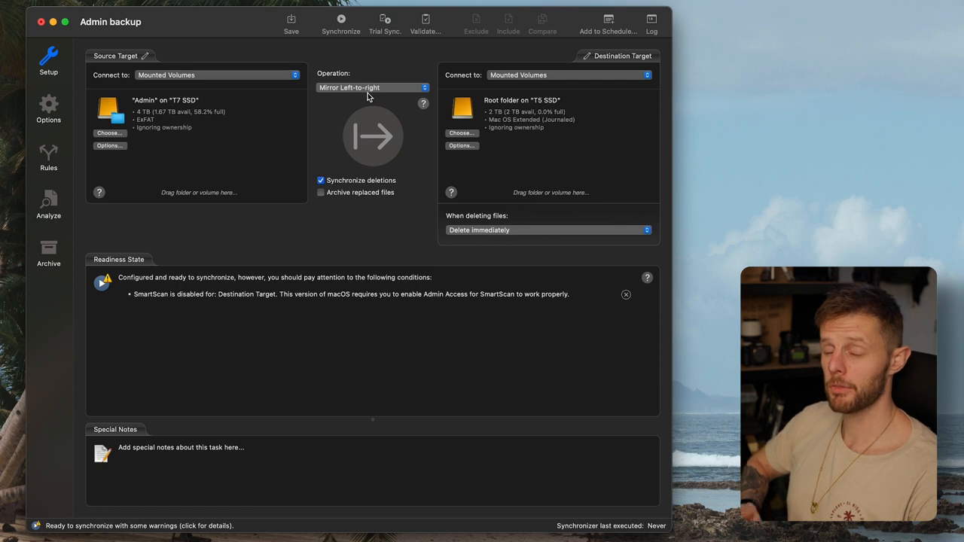
{"action": "mouse_move", "coordinate": [360, 149]}
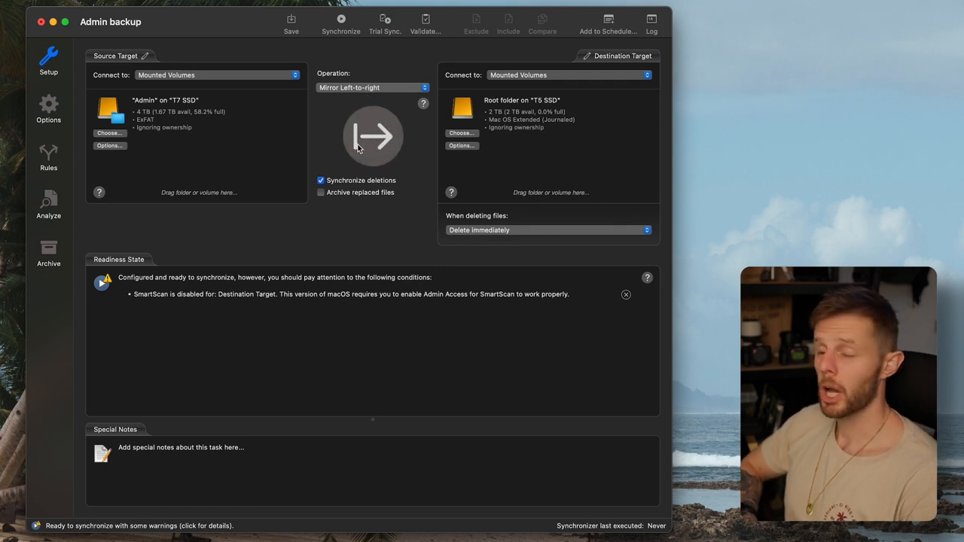
{"action": "mouse_move", "coordinate": [369, 143]}
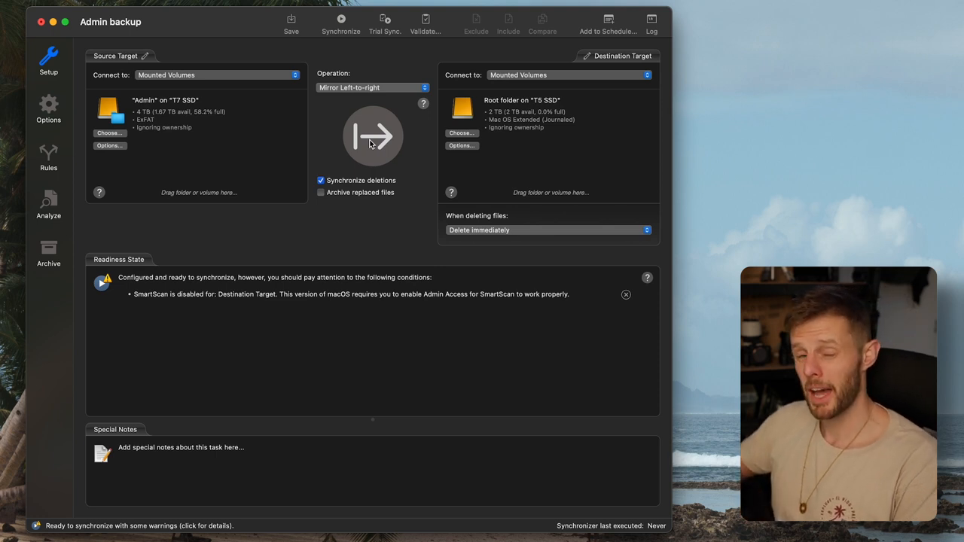
{"action": "mouse_move", "coordinate": [578, 47]}
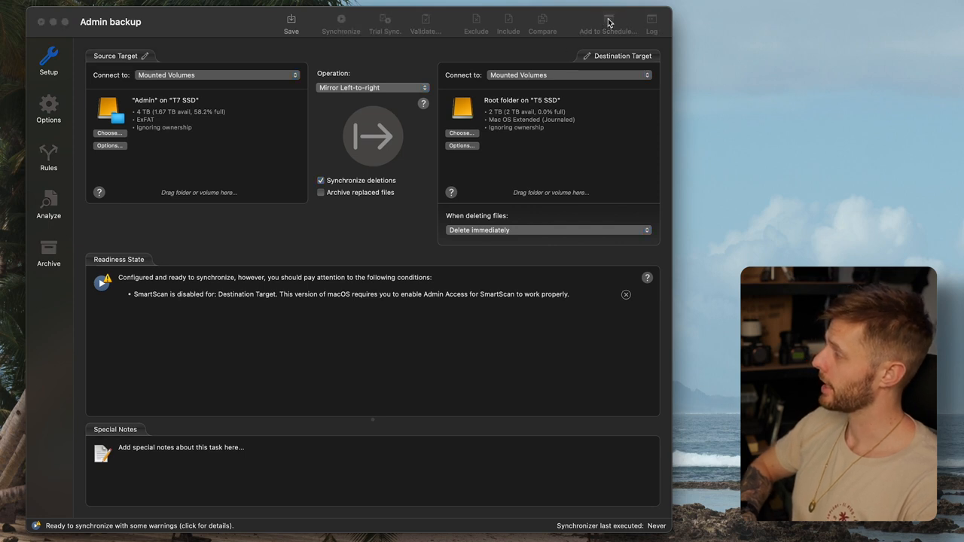
Add 'Admin backup' to the scheduler with a daily simple-interval run.
{"action": "left_click", "coordinate": [612, 21]}
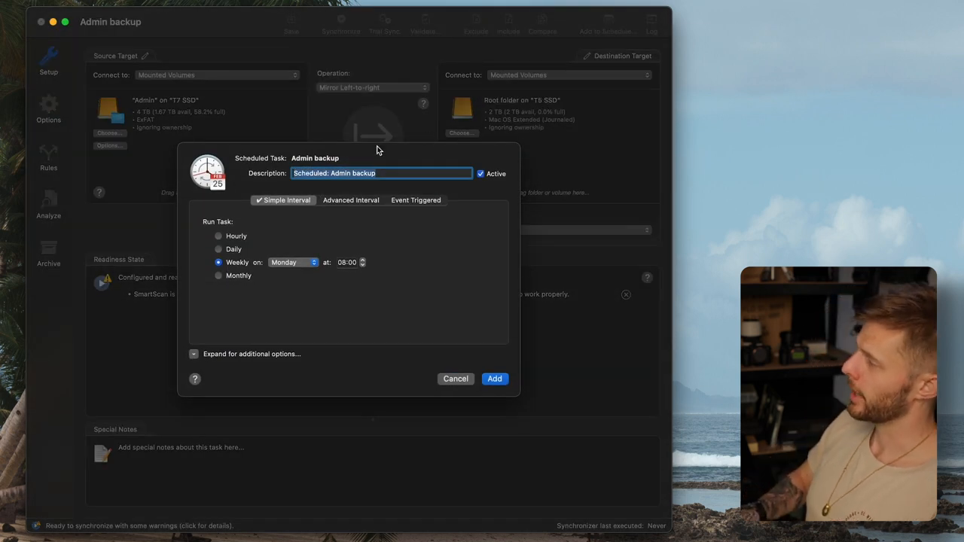
{"action": "type", "text": "Admin backup"}
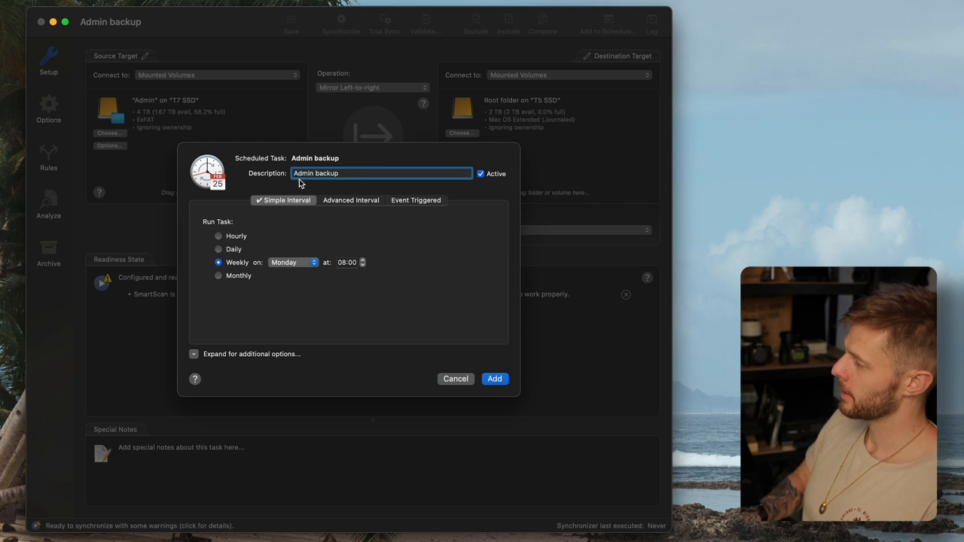
{"action": "mouse_move", "coordinate": [256, 271]}
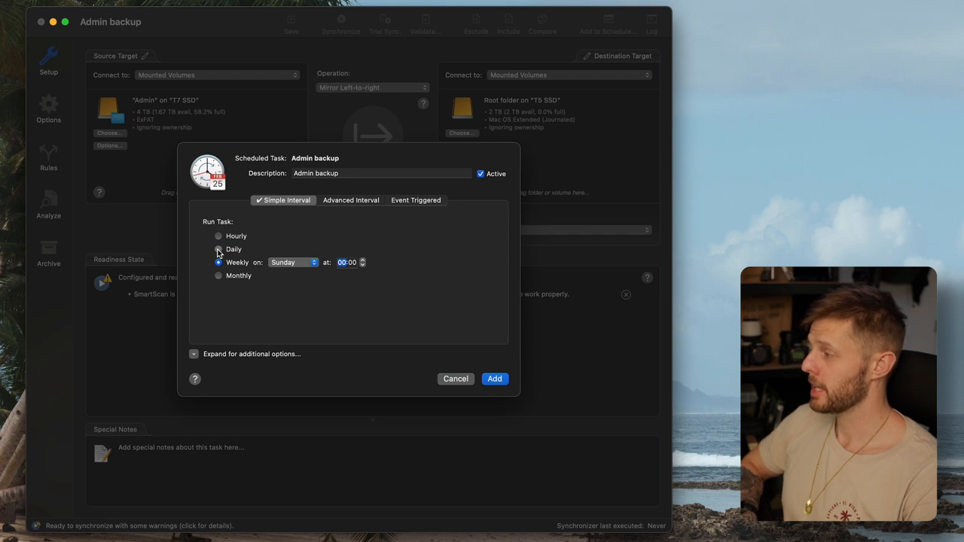
{"action": "left_click", "coordinate": [219, 249]}
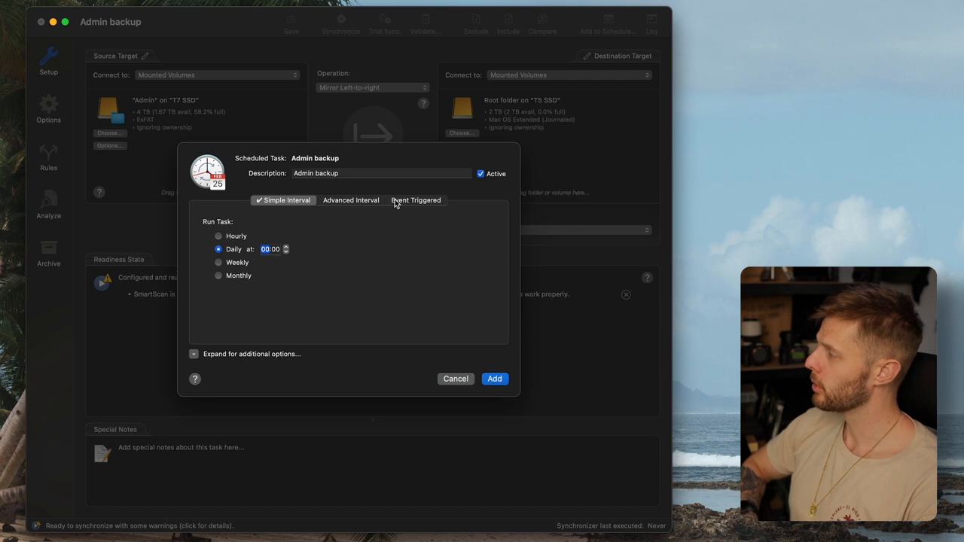
Browse Advanced Interval (monthly) and Event Triggered options, then return to Simple Interval daily at 16:00.
{"action": "left_click", "coordinate": [350, 200]}
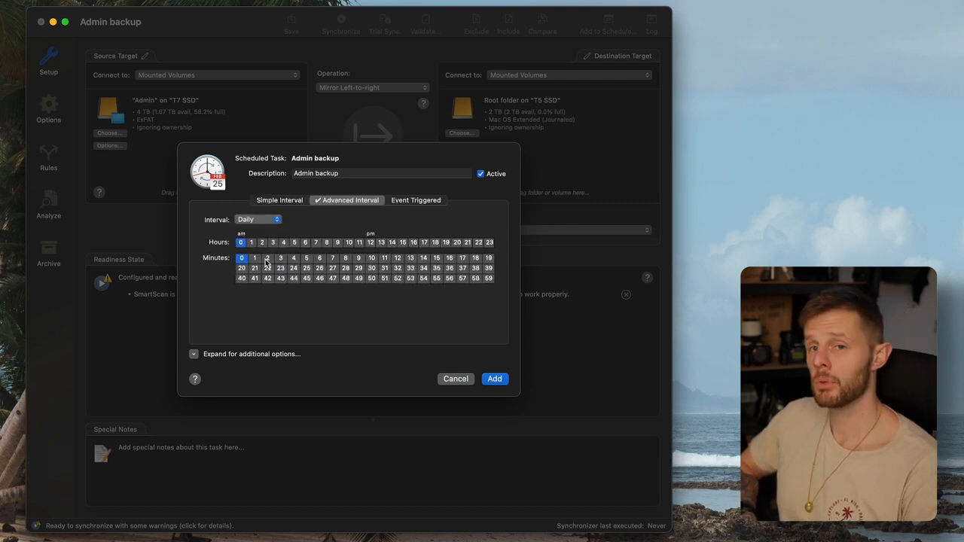
{"action": "mouse_move", "coordinate": [333, 274]}
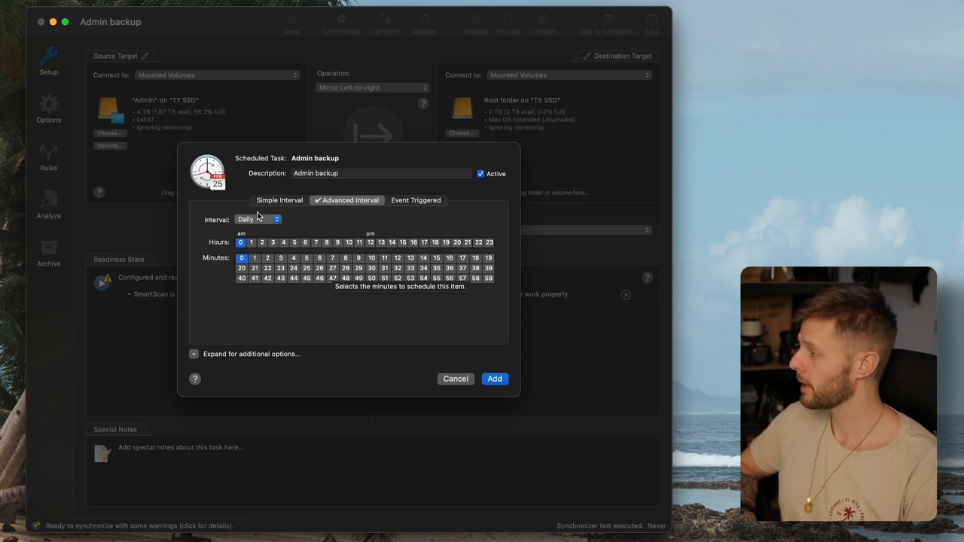
{"action": "left_click", "coordinate": [256, 219]}
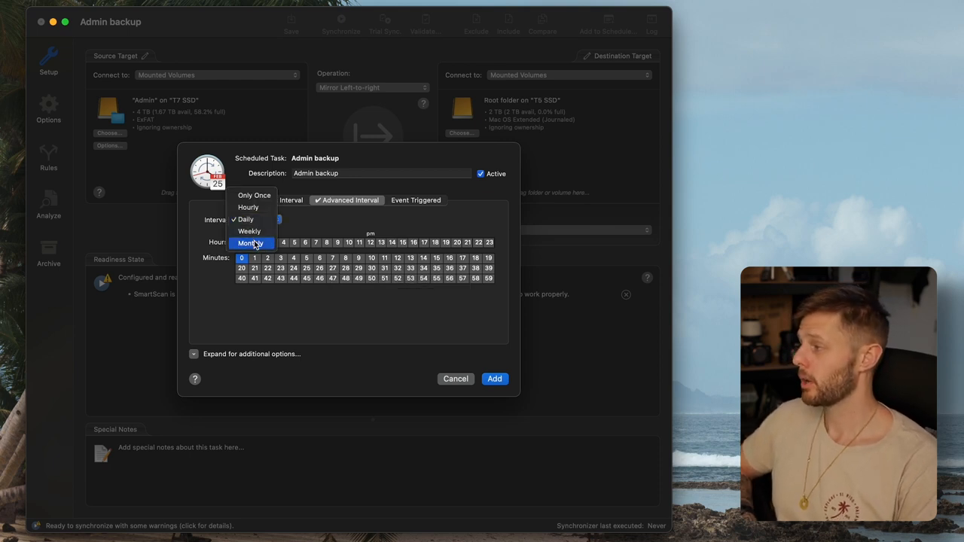
{"action": "left_click", "coordinate": [249, 243]}
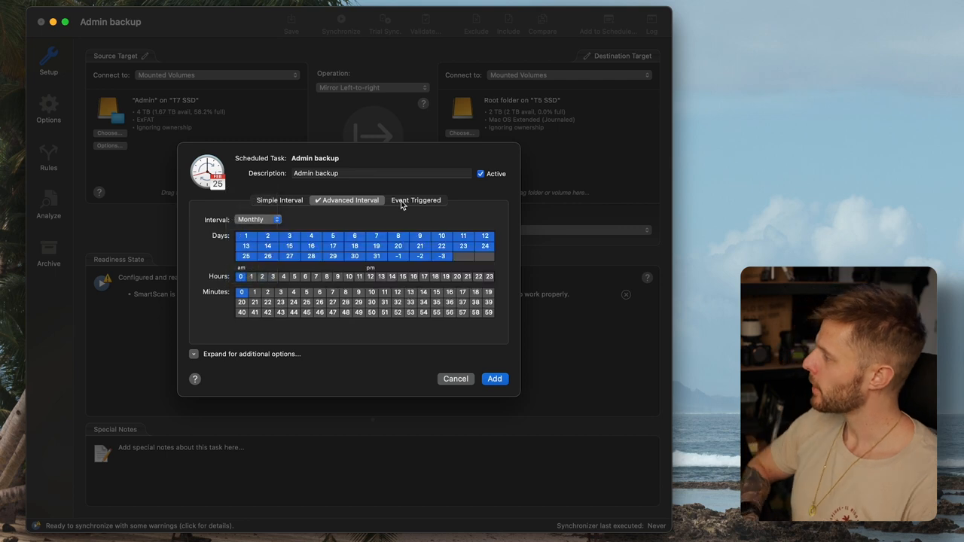
{"action": "left_click", "coordinate": [416, 200]}
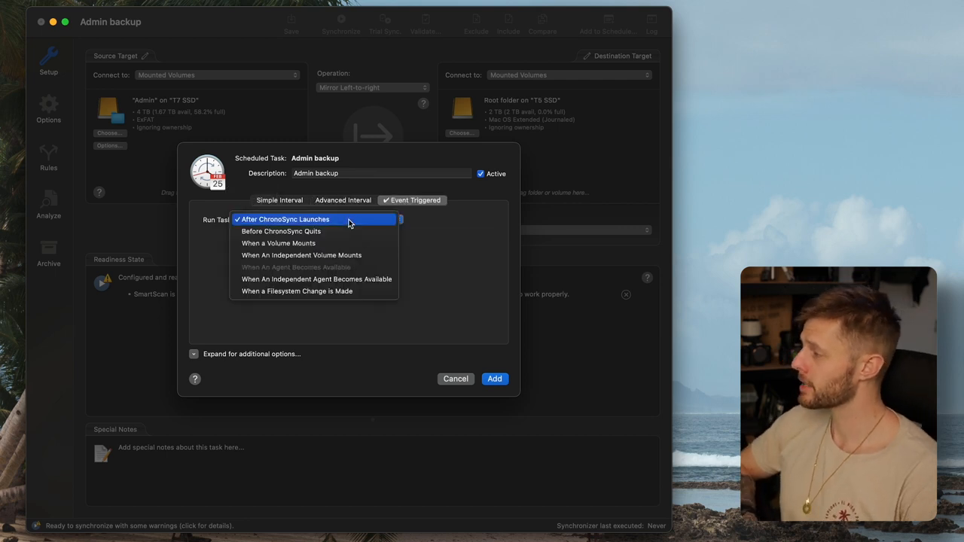
{"action": "mouse_move", "coordinate": [325, 219]}
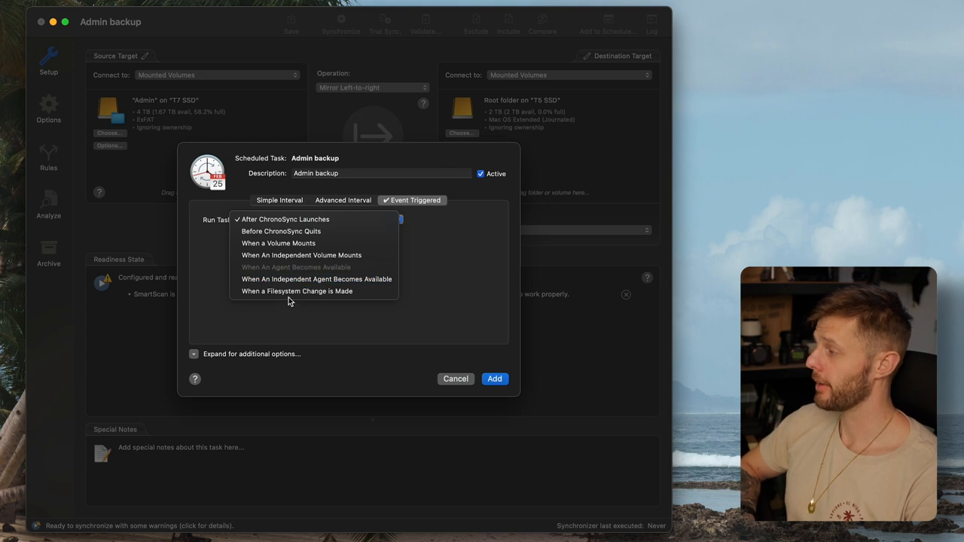
{"action": "left_click", "coordinate": [284, 220]}
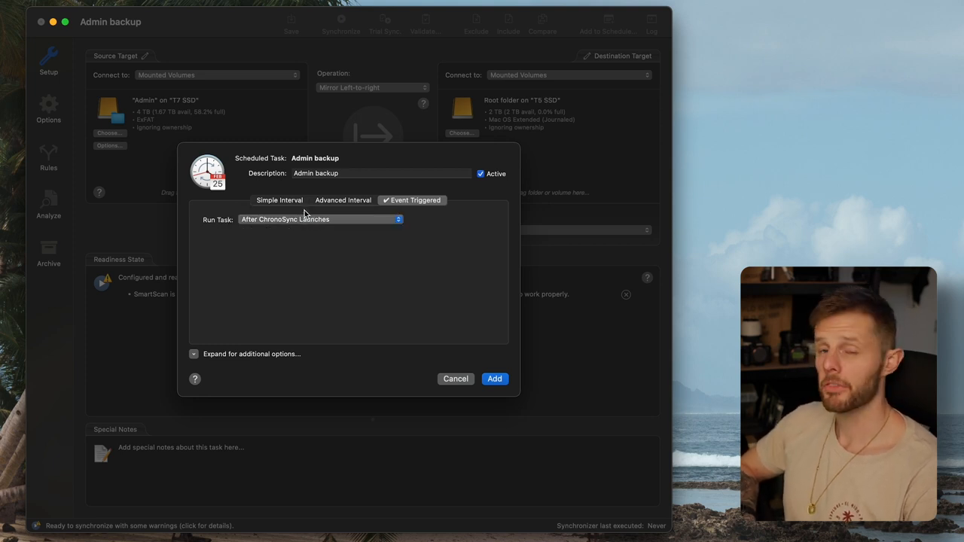
{"action": "left_click", "coordinate": [280, 199]}
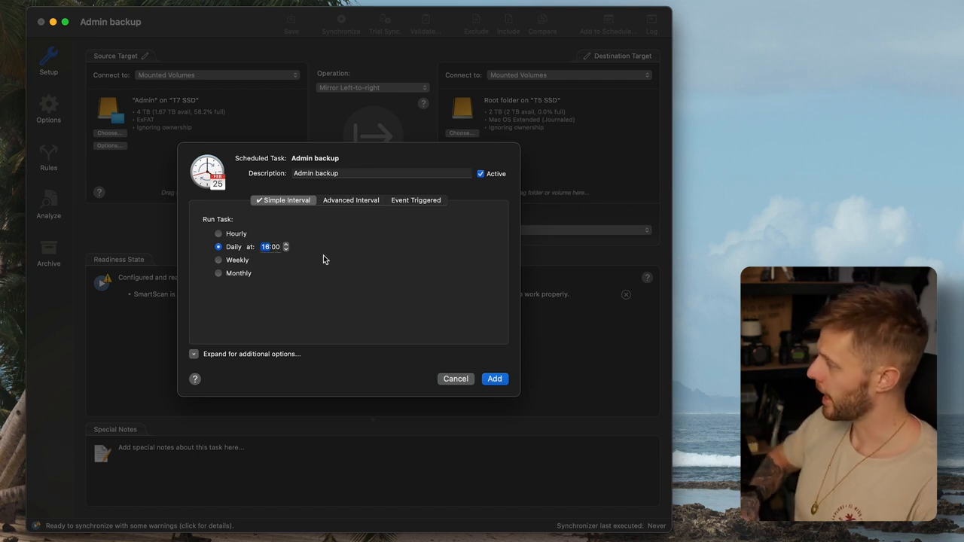
{"action": "mouse_move", "coordinate": [412, 336]}
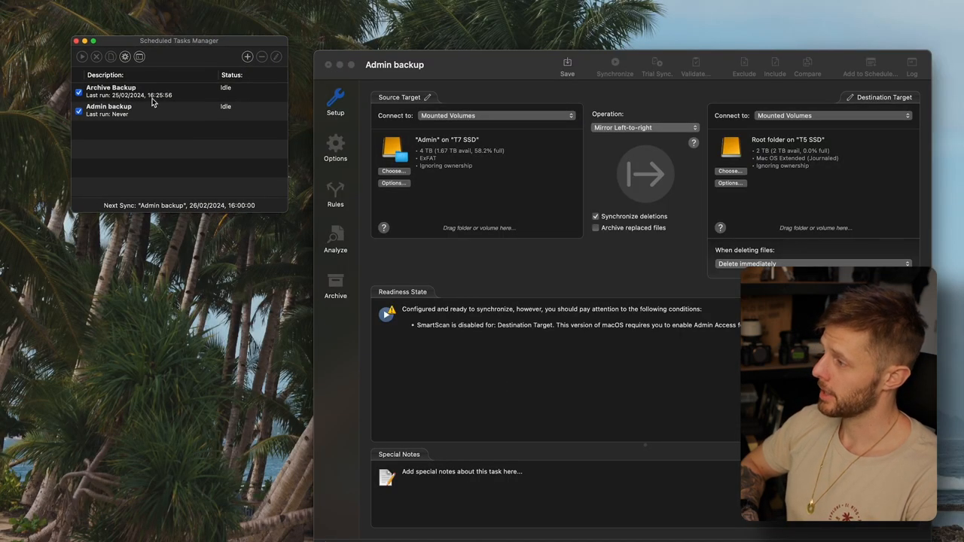
Run the scheduled Admin backup task immediately from the Scheduled Tasks Manager.
{"action": "left_click", "coordinate": [135, 111]}
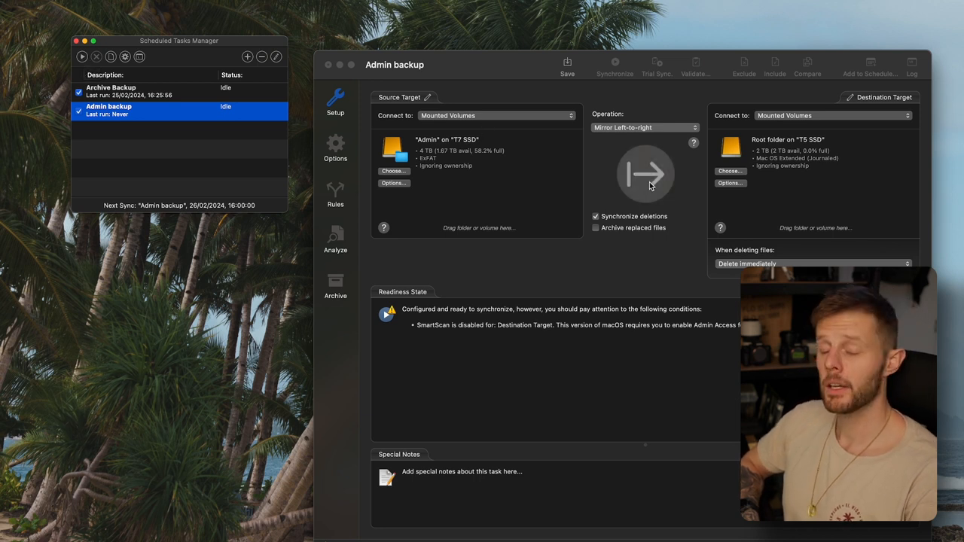
{"action": "mouse_move", "coordinate": [602, 183]}
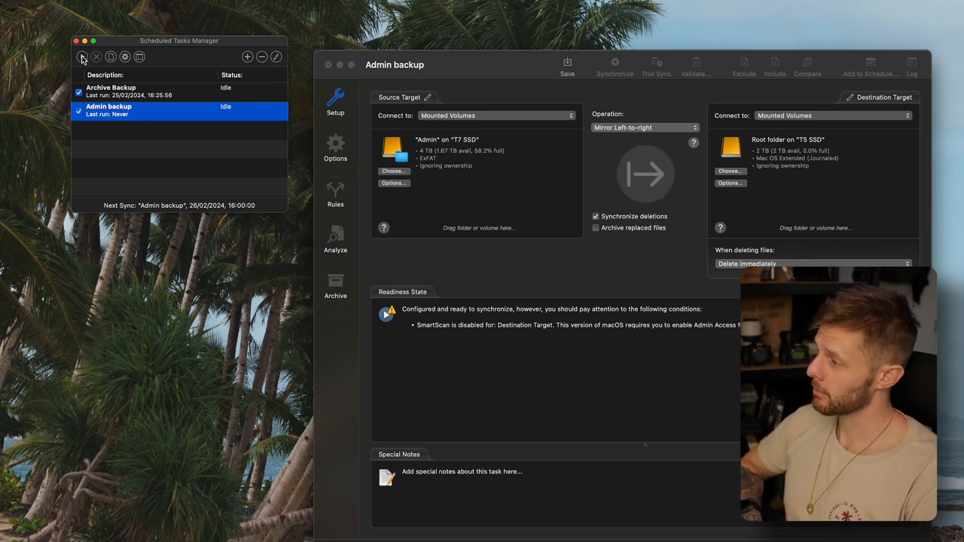
{"action": "left_click", "coordinate": [80, 58]}
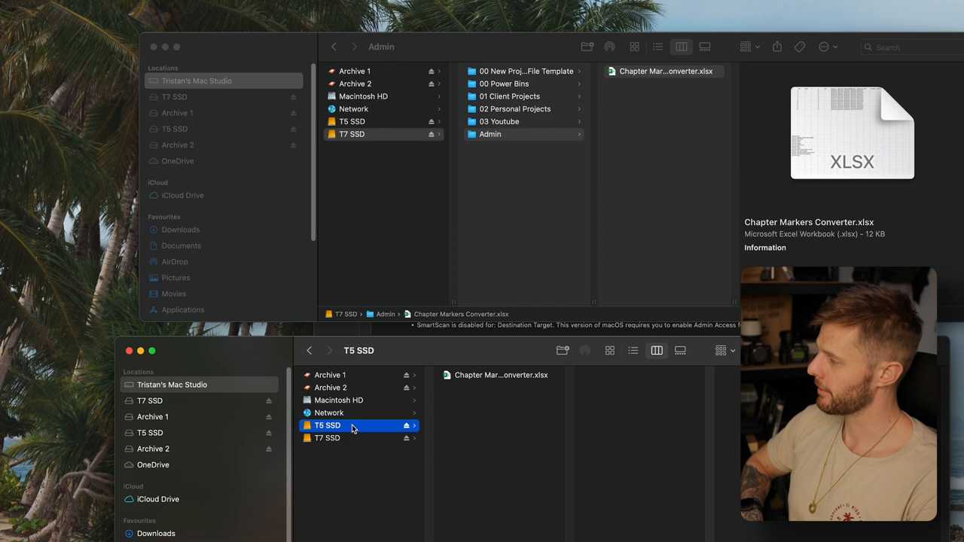
Show the T5 SSD contents in Finder to confirm Chapter Markers Converter.xlsx was copied.
{"action": "left_click", "coordinate": [500, 376]}
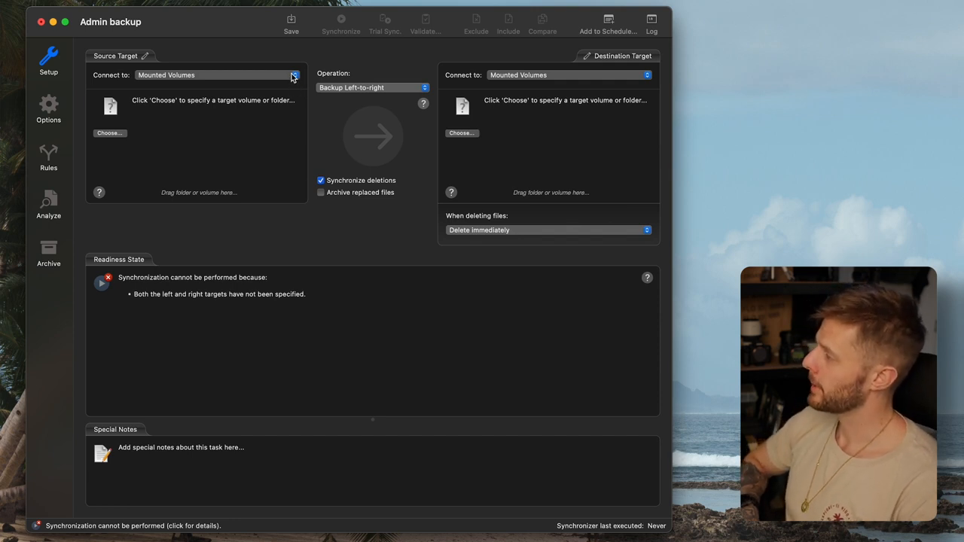
Connect the source to iCloud Storage and select the iCloud Drive Desktop folder.
{"action": "left_click", "coordinate": [291, 75]}
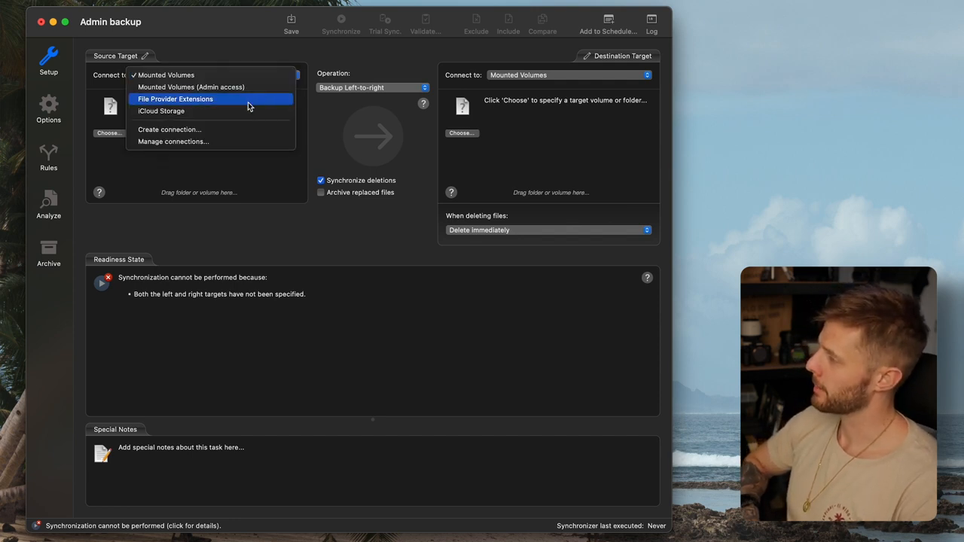
{"action": "left_click", "coordinate": [160, 111]}
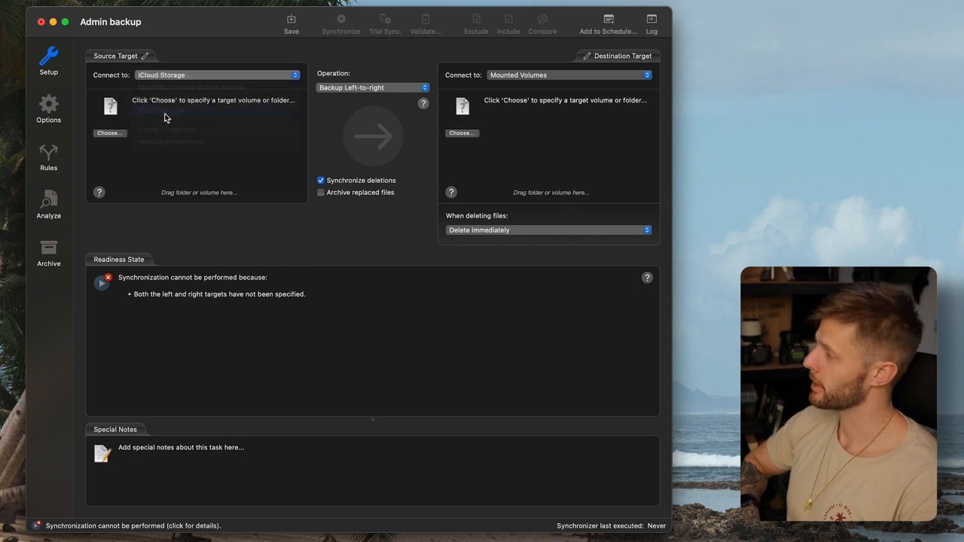
{"action": "left_click", "coordinate": [109, 133]}
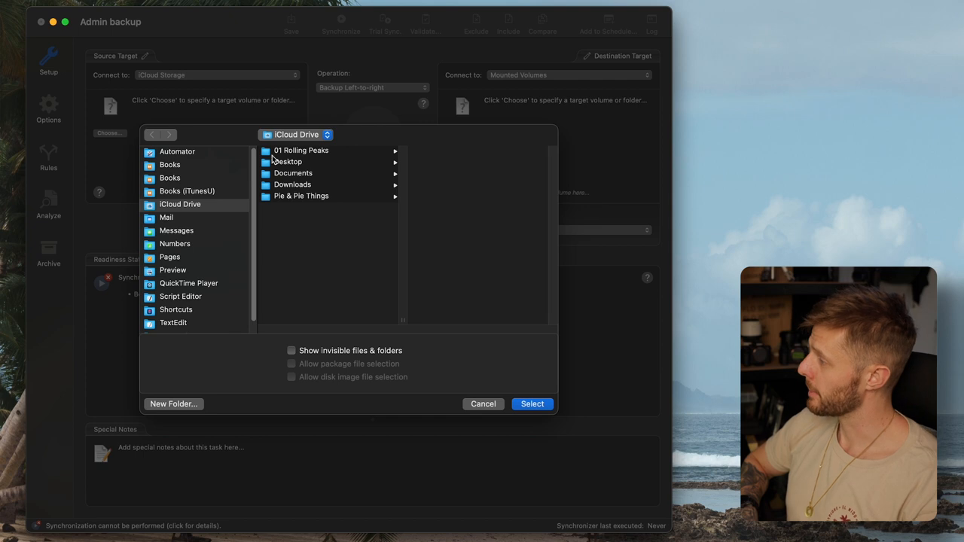
{"action": "left_click", "coordinate": [288, 161]}
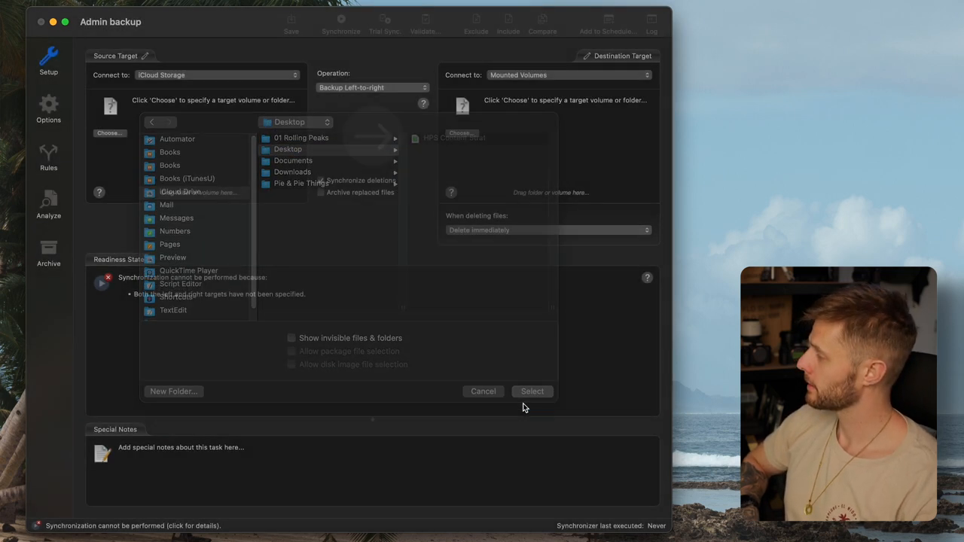
{"action": "left_click", "coordinate": [531, 391]}
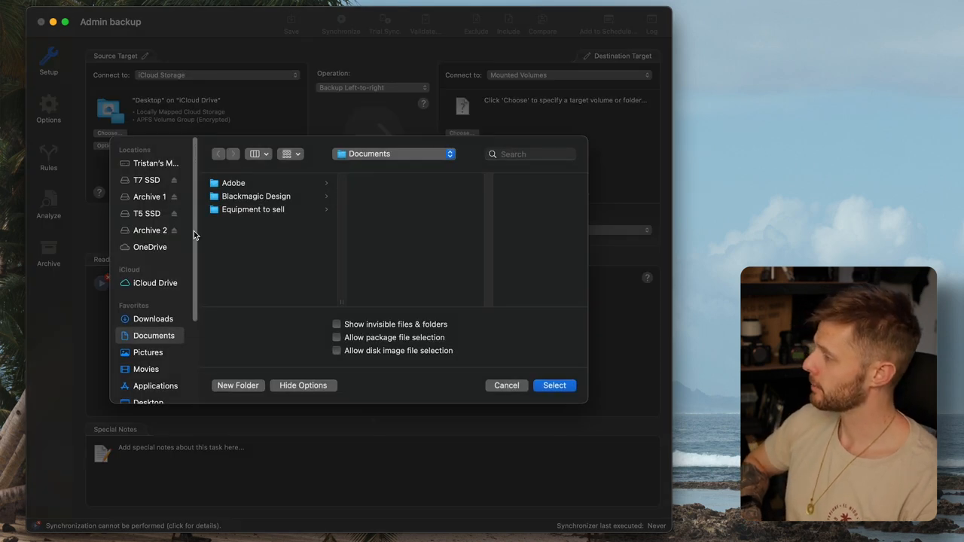
Select the root of T5 SSD as the destination target.
{"action": "left_click", "coordinate": [146, 214]}
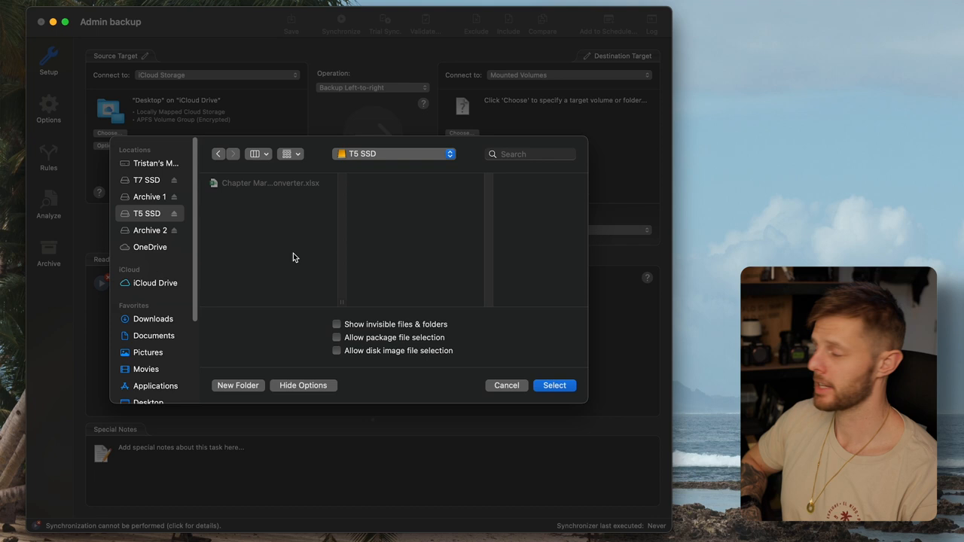
{"action": "left_click", "coordinate": [555, 386]}
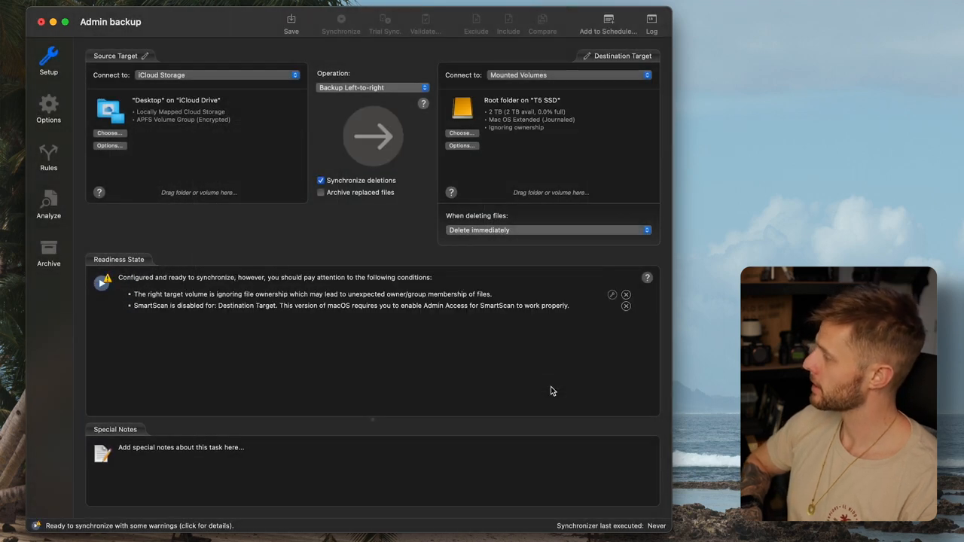
{"action": "left_click", "coordinate": [609, 19]}
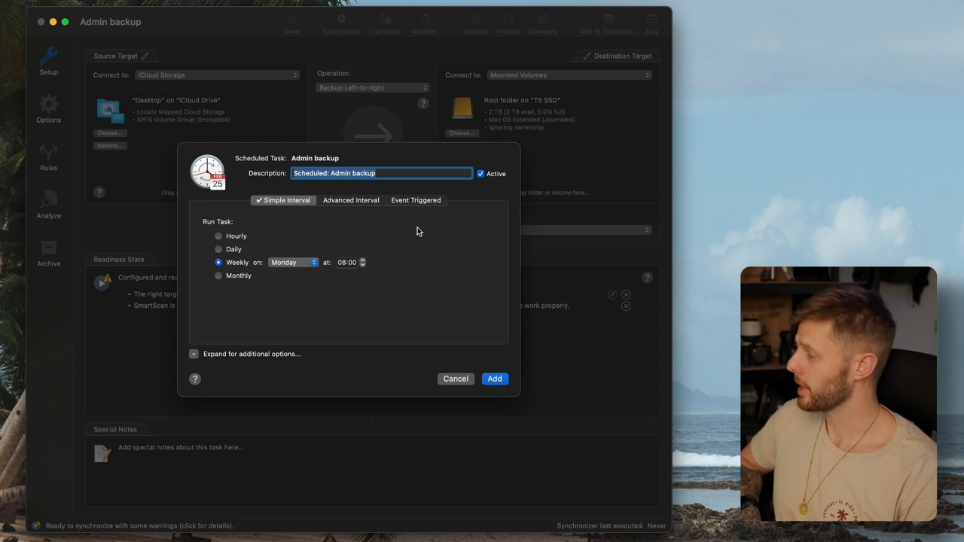
Dismiss the scheduler dialog, synchronize the iCloud Desktop to T5 SSD, and acknowledge the zero-error summary.
{"action": "left_click", "coordinate": [455, 379]}
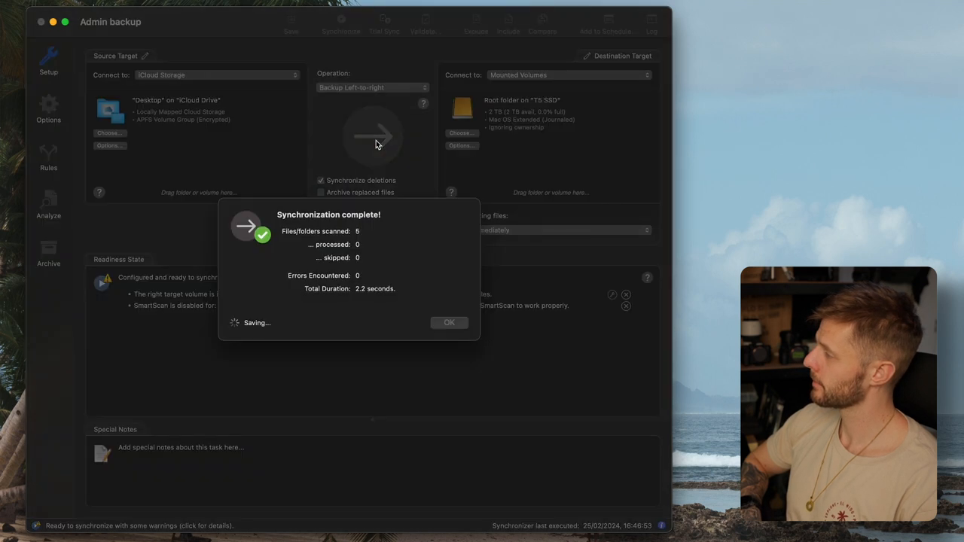
{"action": "left_click", "coordinate": [449, 323]}
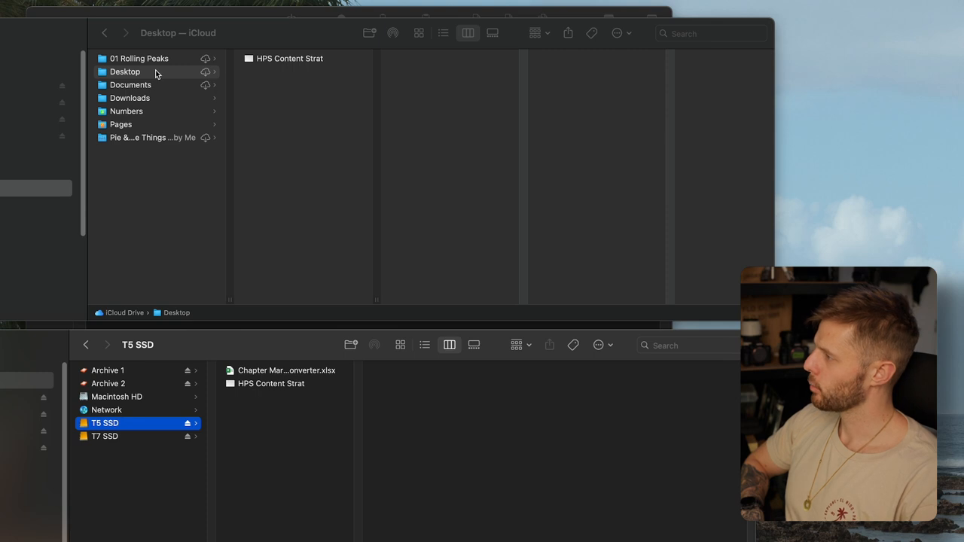
Compare the iCloud Desktop and T5 SSD in Finder to confirm HPS Content Strat appears on both.
{"action": "left_click", "coordinate": [125, 72]}
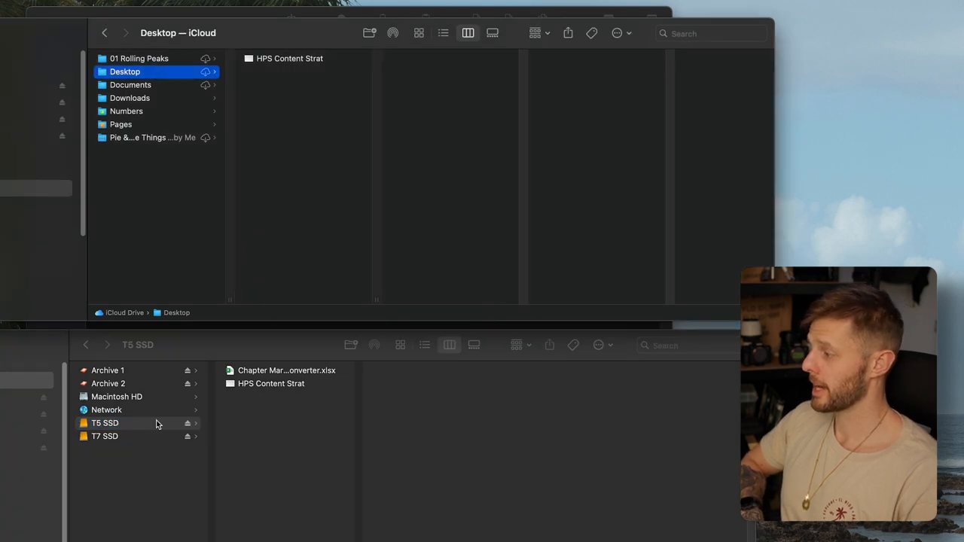
{"action": "left_click", "coordinate": [105, 423]}
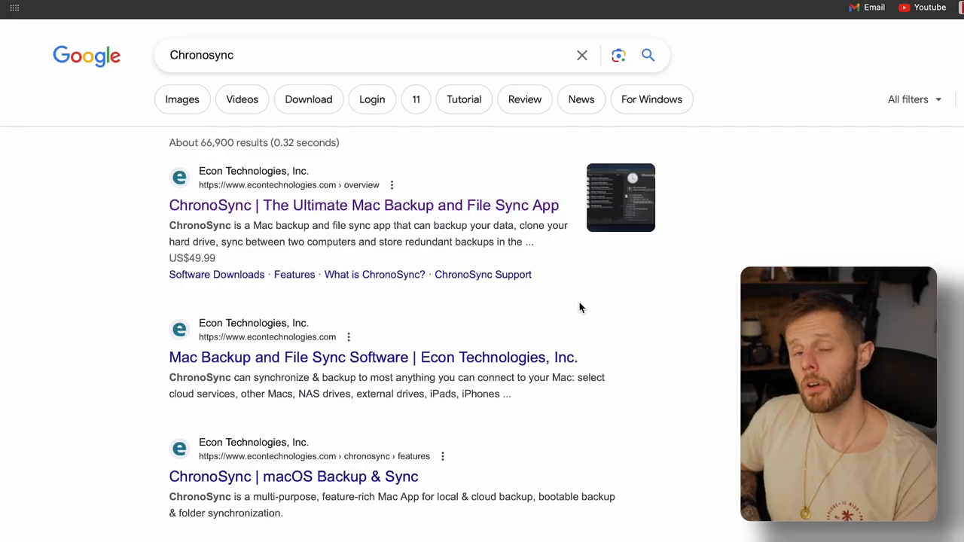
{"action": "mouse_move", "coordinate": [280, 252]}
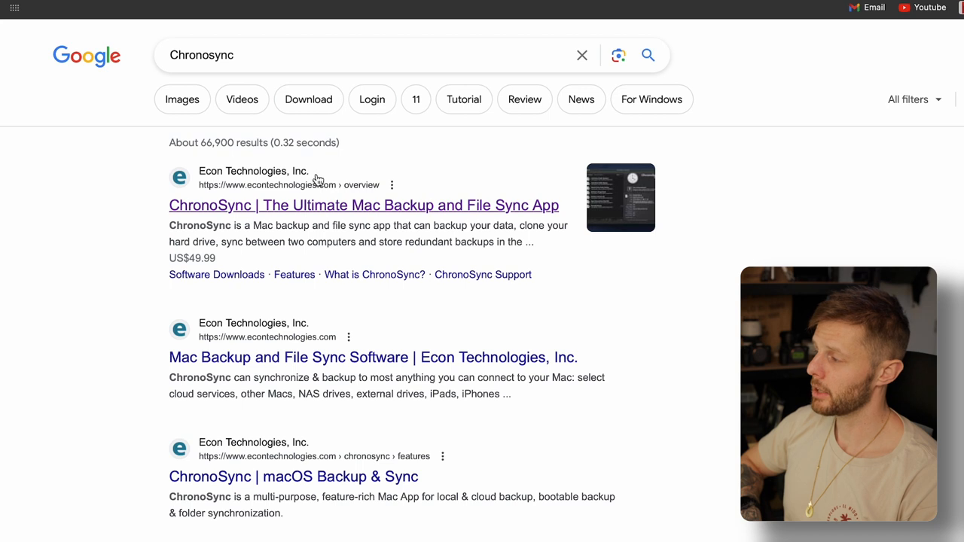
Open the ChronoSync product page on econtechnologies.com from the Google search results.
{"action": "left_click", "coordinate": [362, 205]}
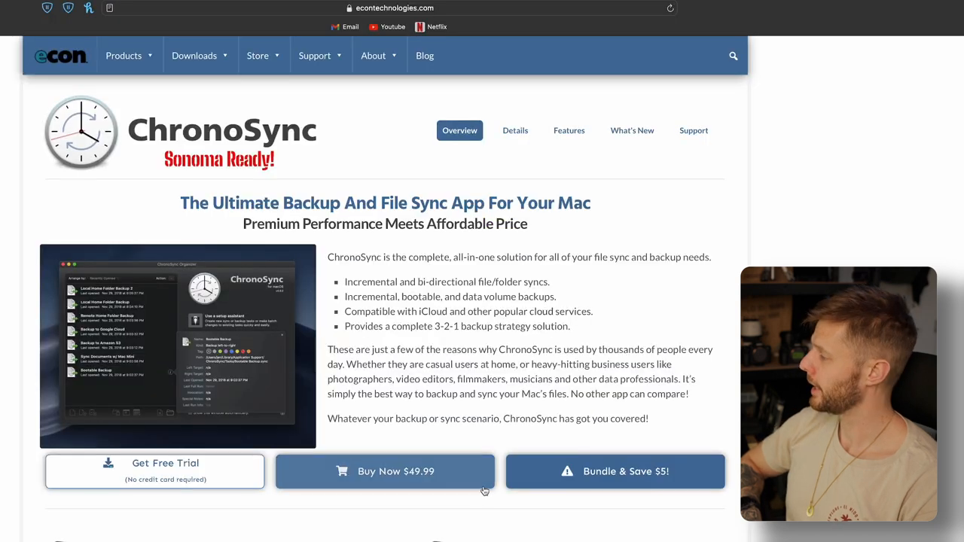
{"action": "mouse_move", "coordinate": [173, 484]}
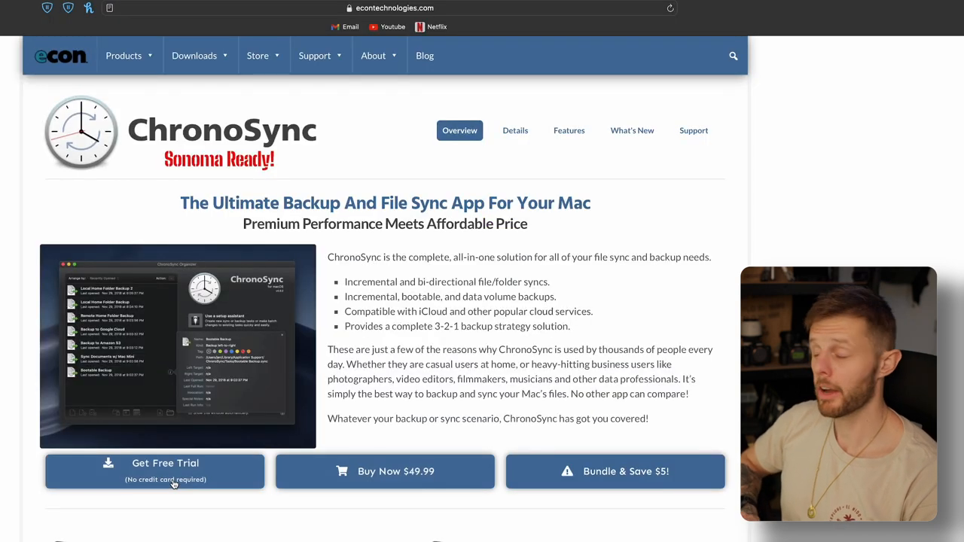